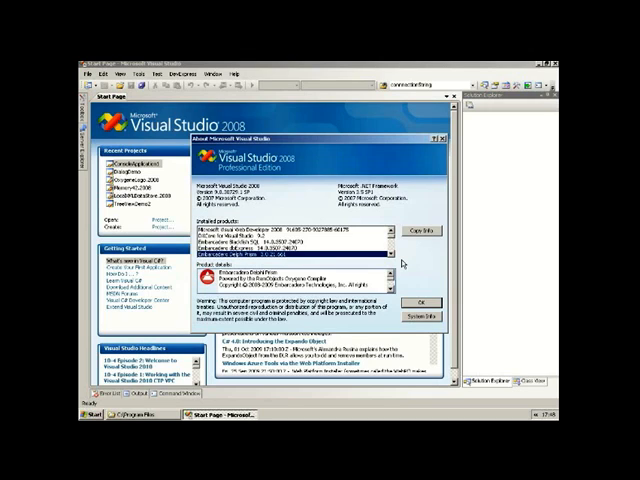
{"action": "mouse_move", "coordinate": [400, 262]}
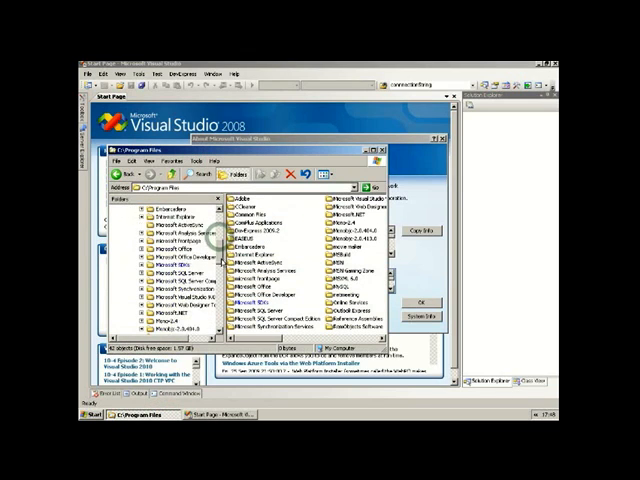
Step: Browse the Mono-2.4 installation in Explorer to show its lib\mono\gac assemblies
{"action": "scroll", "scroll_direction": "down", "scroll_amount": 3}
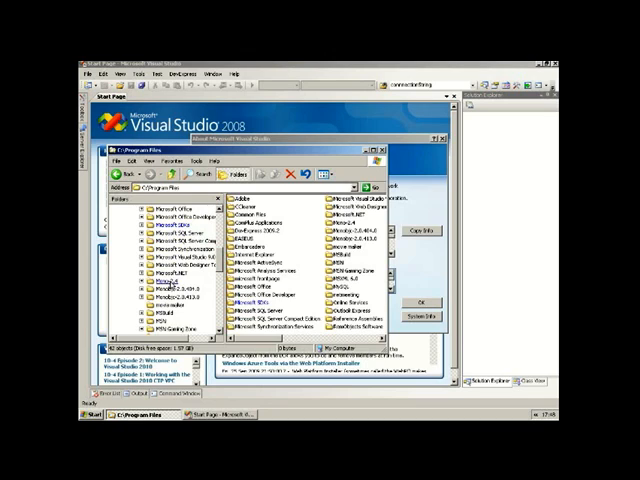
{"action": "left_click", "coordinate": [168, 249]}
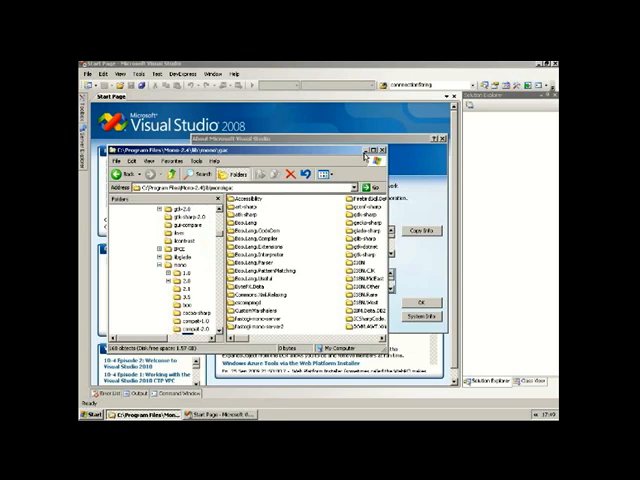
Step: Pick the Delphi Prism Mono Console Application template in the New Project dialog
{"action": "left_click", "coordinate": [374, 152]}
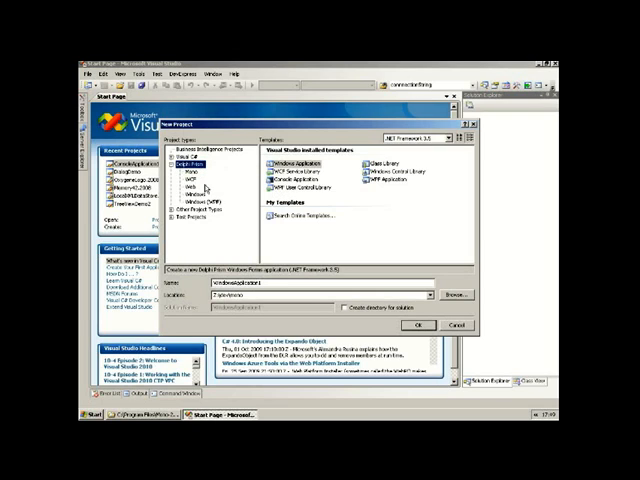
{"action": "left_click", "coordinate": [189, 172]}
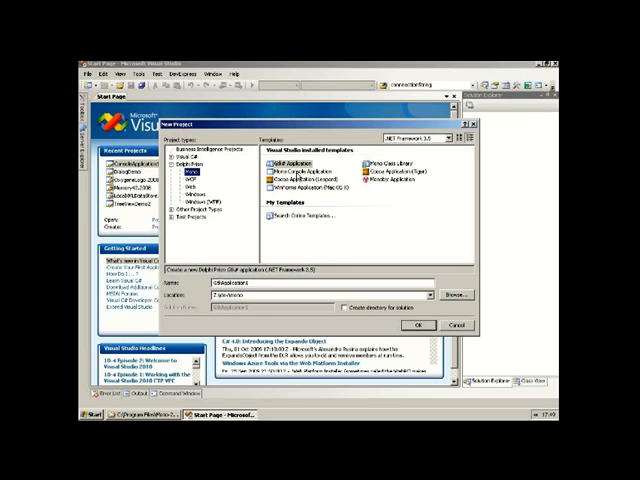
{"action": "left_click", "coordinate": [300, 172]}
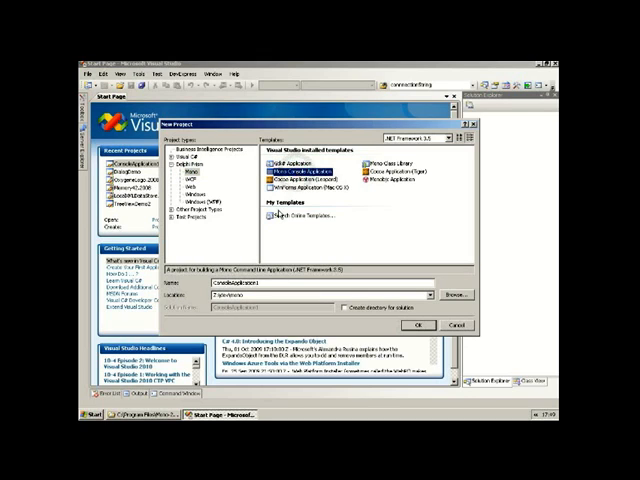
Step: Create the ConsoleApplication1 project from the Mono Console Application template
{"action": "left_click", "coordinate": [456, 324]}
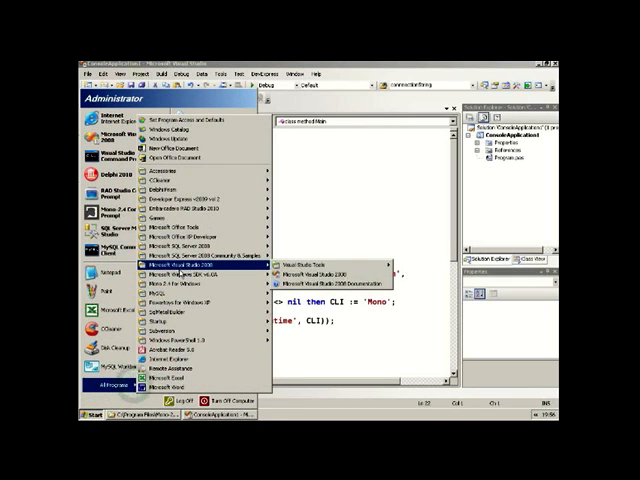
Step: In the VS 2008 Command Prompt, go to Z:\dev\mono\ConsoleApplication1\bin\Debug and list files
{"action": "left_click", "coordinate": [305, 275]}
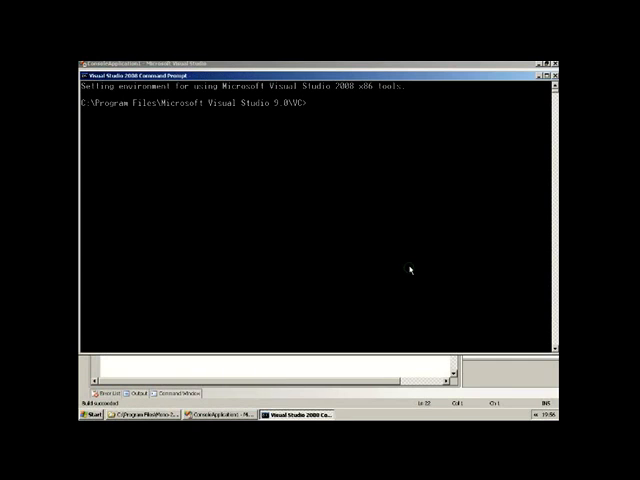
{"action": "type", "text": "z:"}
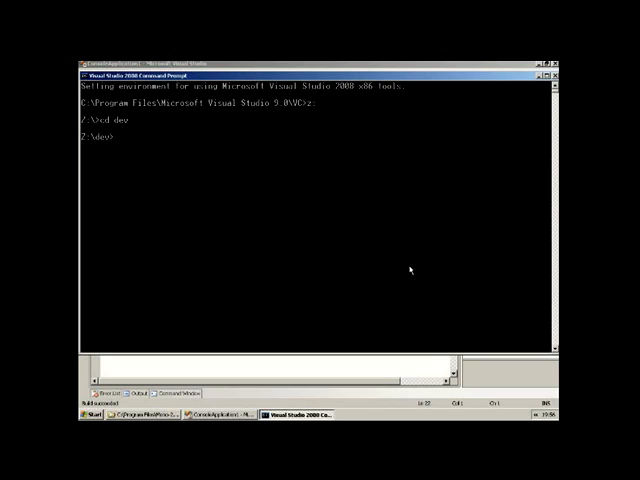
{"action": "type", "text": "cd mono"}
{"action": "type", "text": "cd ConsoleApplication1"}
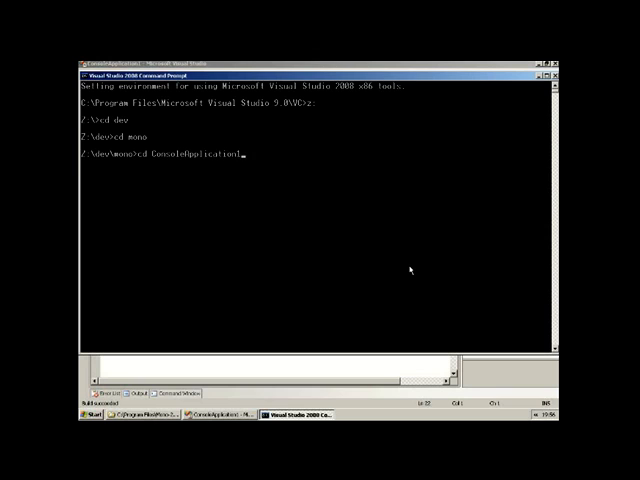
{"action": "type", "text": "\\bin\\Debug"}
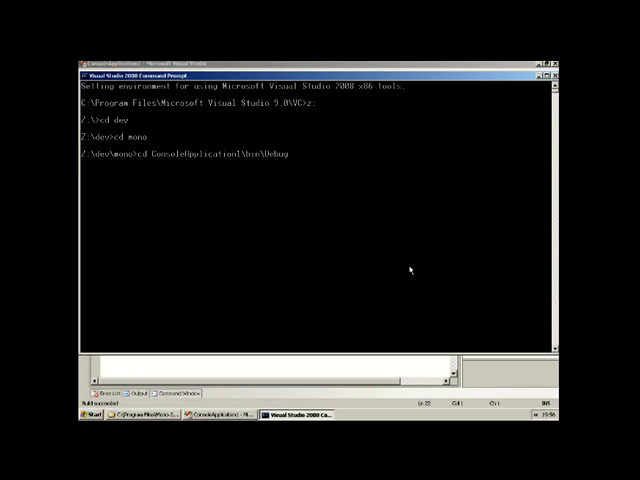
{"action": "type", "text": "di"}
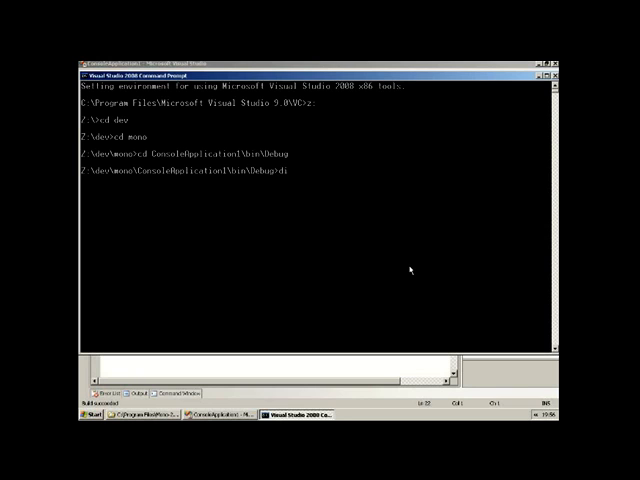
{"action": "key", "text": "Return"}
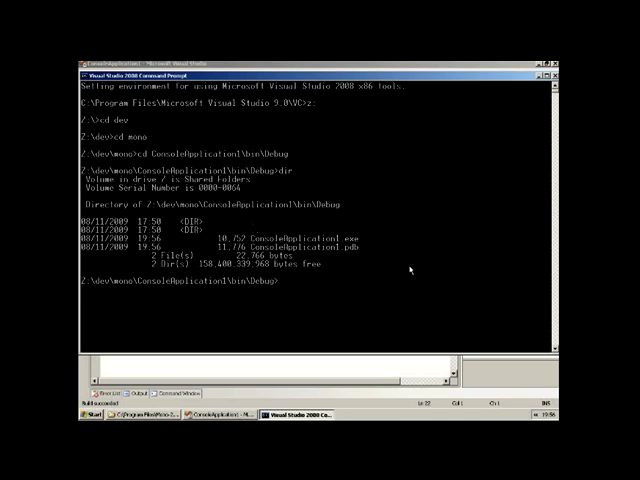
Step: Run ConsoleApplication1.exe natively, reporting Win32NT and .NET, then exit the prompt
{"action": "type", "text": "ConsoleApplication1.exe"}
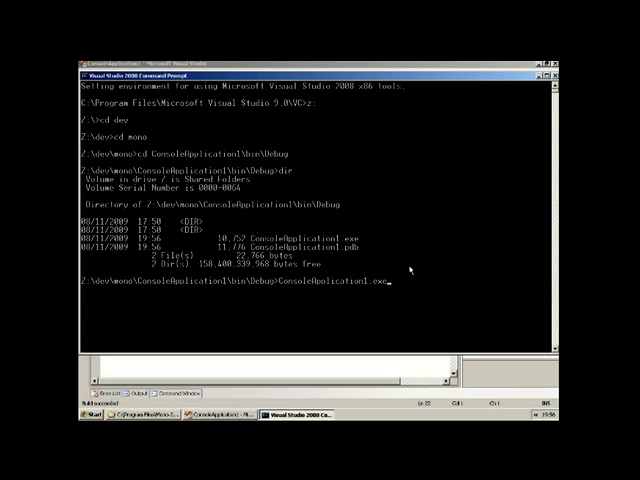
{"action": "key", "text": "Return"}
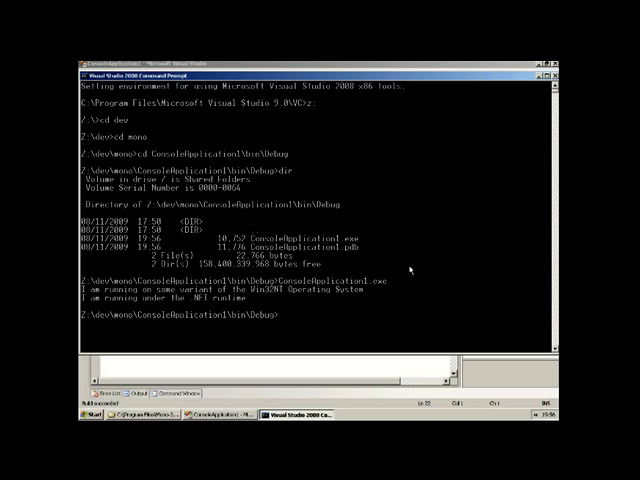
{"action": "type", "text": "exi"}
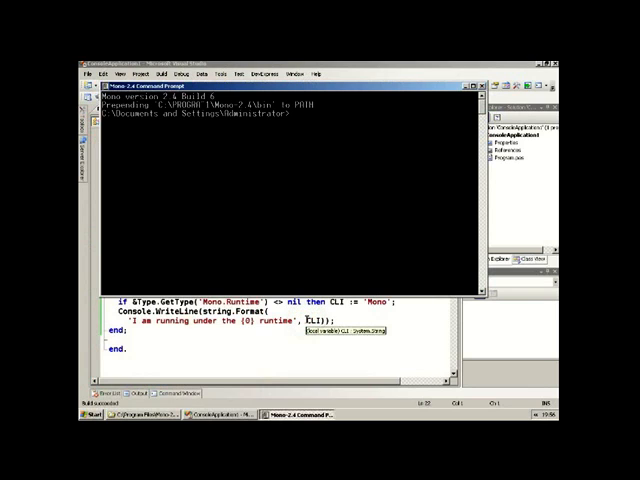
Step: Run mono ConsoleApplication1.exe from Z:\dev\mono\ConsoleApplication1\bin\Debug, then exit
{"action": "type", "text": "z:"}
{"action": "type", "text": "cd dev\\mono"}
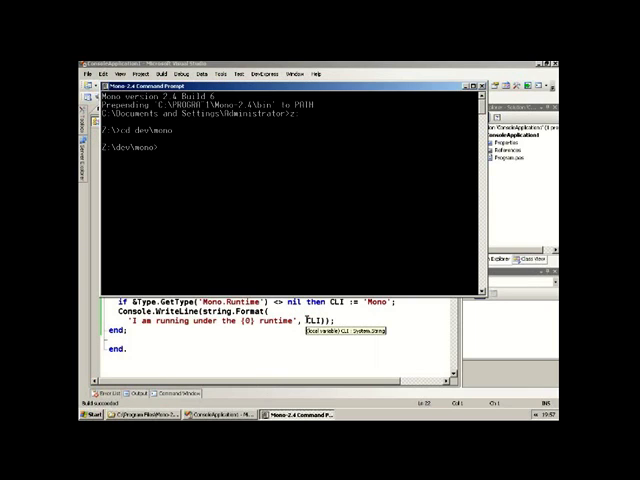
{"action": "type", "text": "cd Co"}
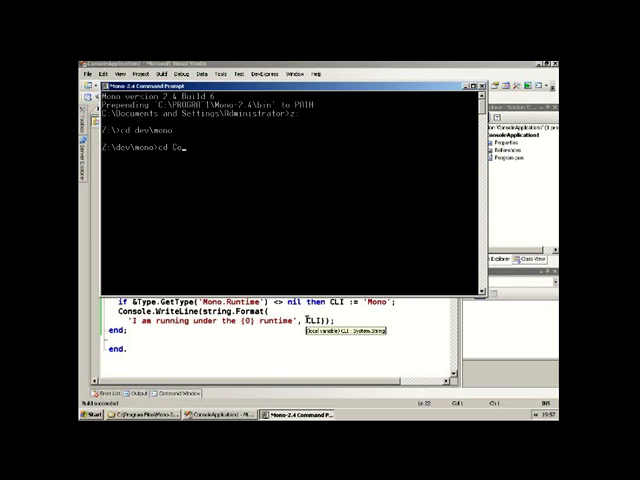
{"action": "type", "text": "ConsoleApplication1\\bin\\Debug"}
{"action": "type", "text": "mono ConsoleApplication1.ex"}
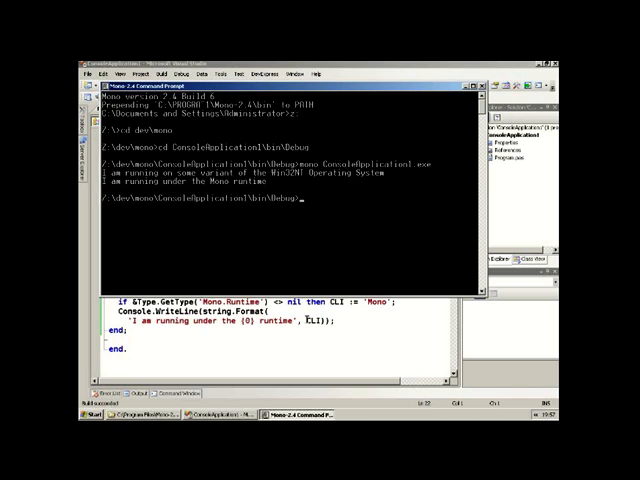
{"action": "type", "text": "exit"}
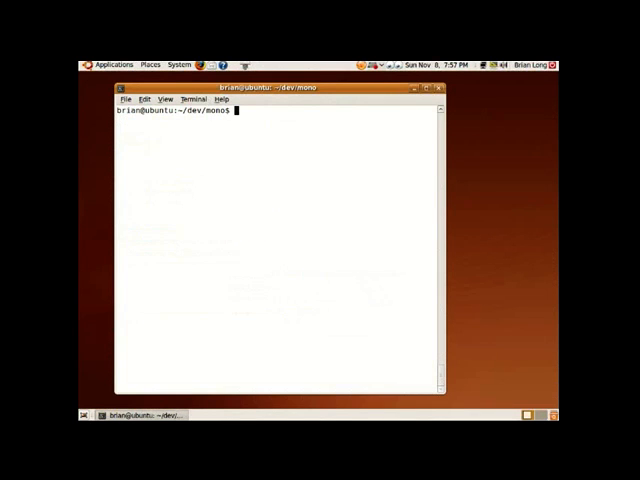
Step: List dev/mono and change into ConsoleApplication1/bin/Debug
{"action": "type", "text": "ls"}
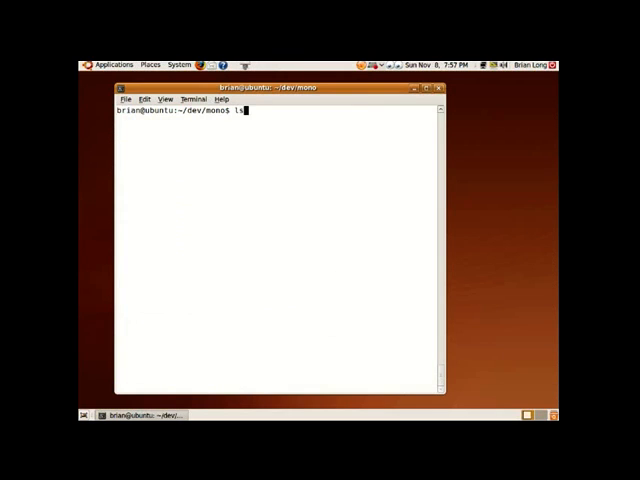
{"action": "type", "text": "cd Console"}
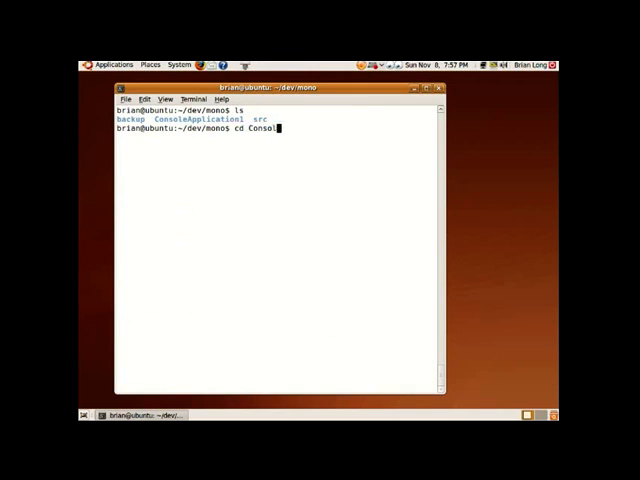
{"action": "type", "text": "eApplication1/bin"}
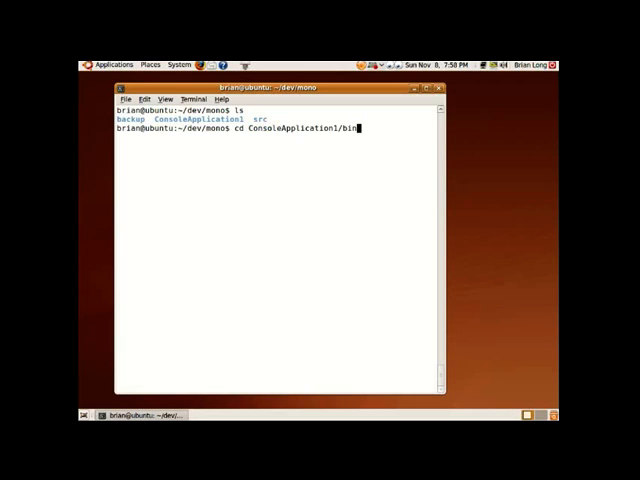
{"action": "type", "text": "Debug/"}
{"action": "type", "text": "ls"}
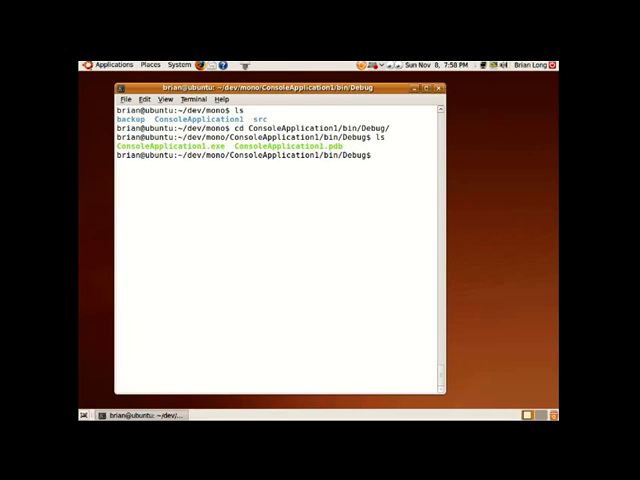
Step: Run mono ConsoleApplication1.exe from the Debug folder
{"action": "type", "text": "mono"}
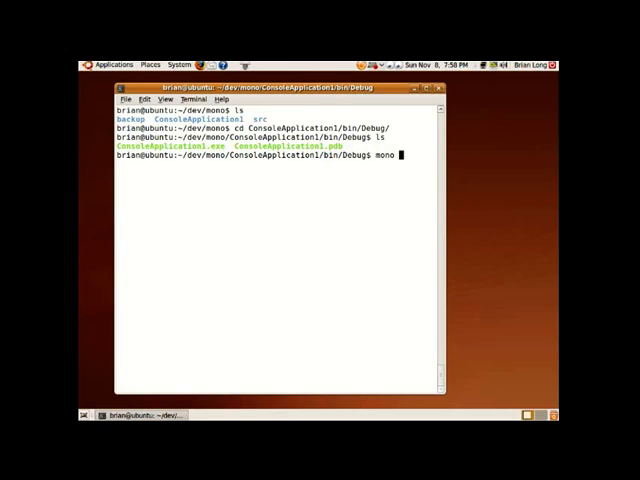
{"action": "type", "text": "ConsoleApplication1."}
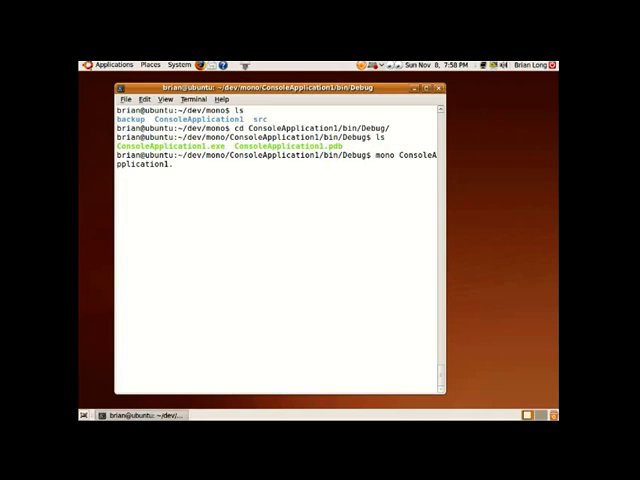
{"action": "type", "text": "exe"}
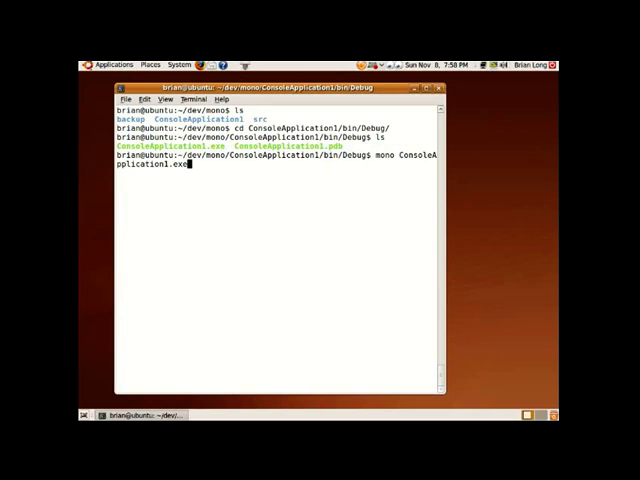
{"action": "key", "text": "Return"}
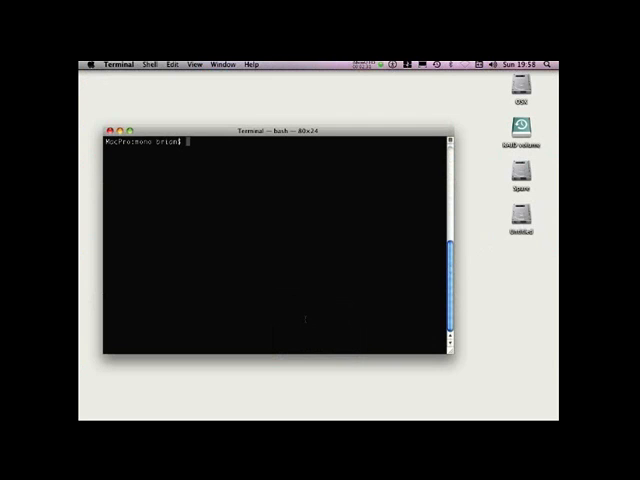
Step: Enter ConsoleApplication1/bin/Debug/ and run mono ConsoleApplication1.exe, reporting Unix and Mono
{"action": "type", "text": "cd"}
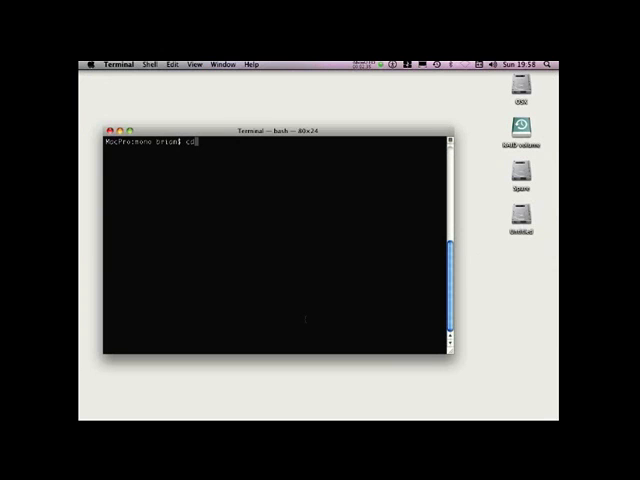
{"action": "type", "text": "ConsoleApplication1/bin"}
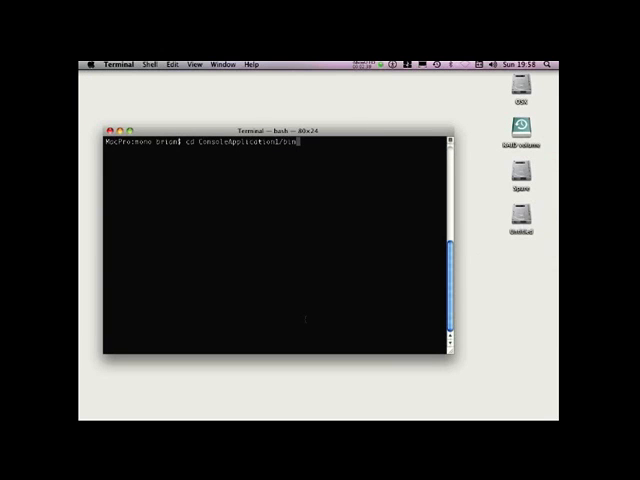
{"action": "type", "text": "Debug/"}
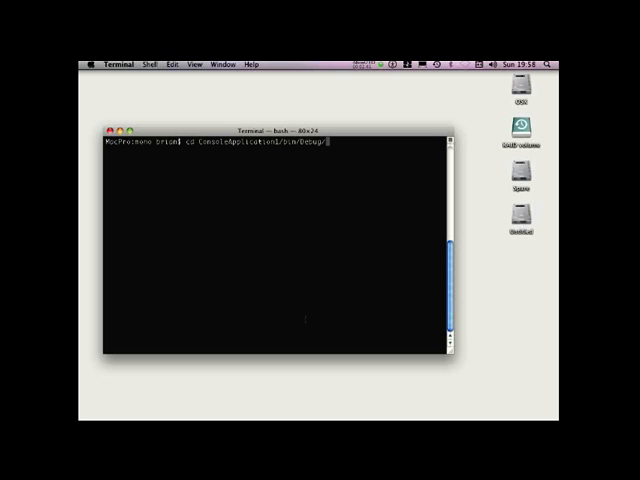
{"action": "key", "text": "Return"}
{"action": "type", "text": "ls"}
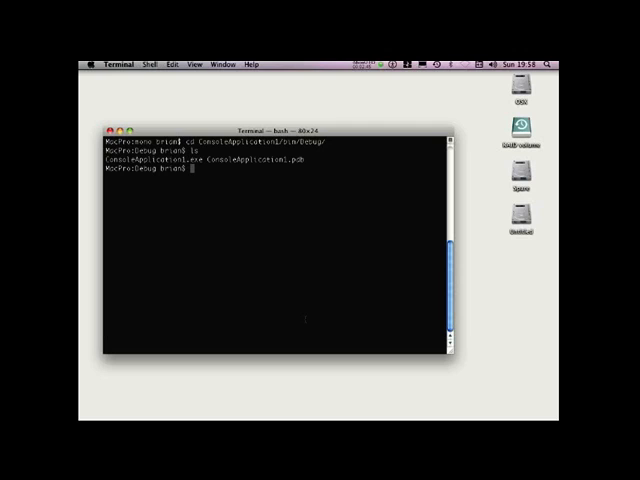
{"action": "type", "text": "mono ConsoleApplication1.exe"}
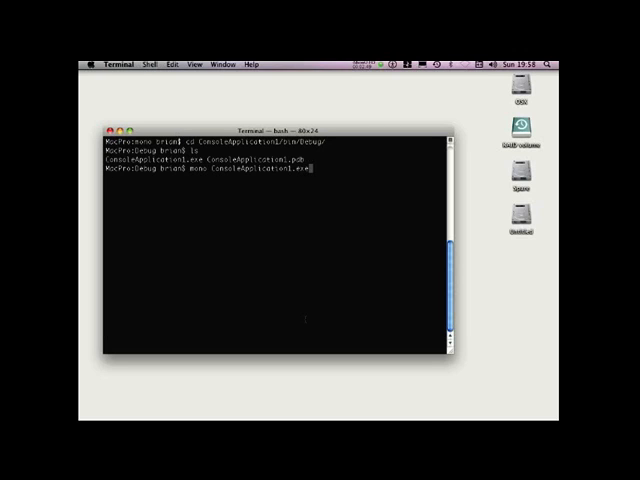
{"action": "key", "text": "Return"}
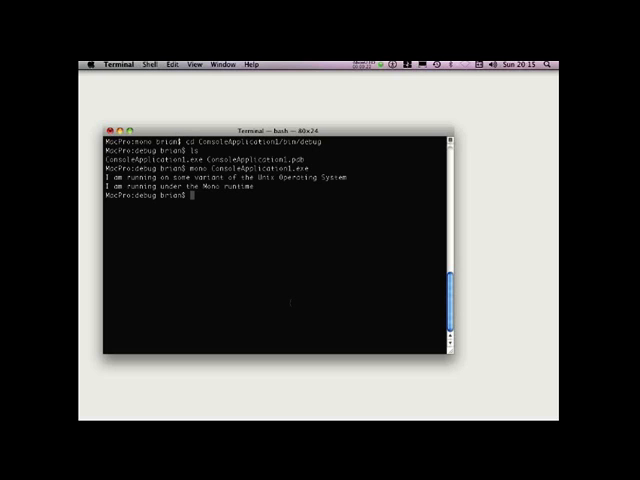
Step: Write a consoleapp file in vi containing #!/bin/sh and mono ConsoleApplication1.exe
{"action": "type", "text": "vt"}
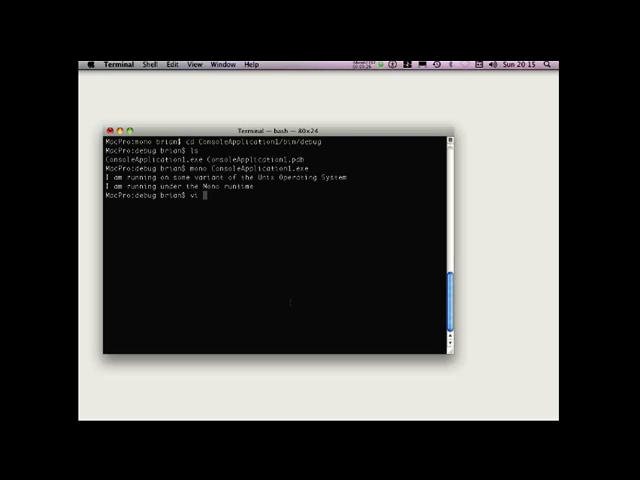
{"action": "type", "text": "consoleapp"}
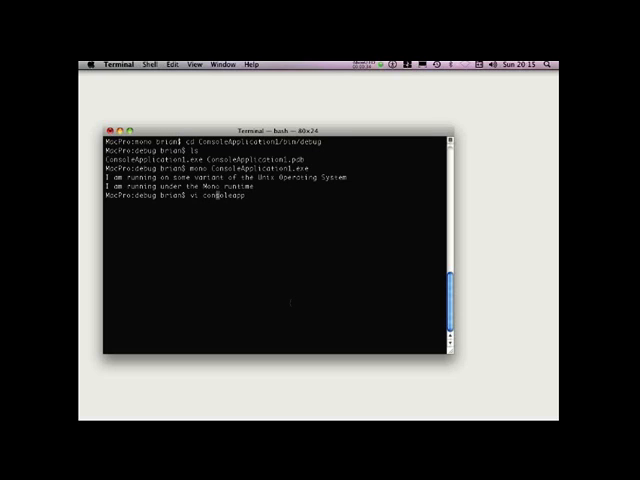
{"action": "key", "text": "Return"}
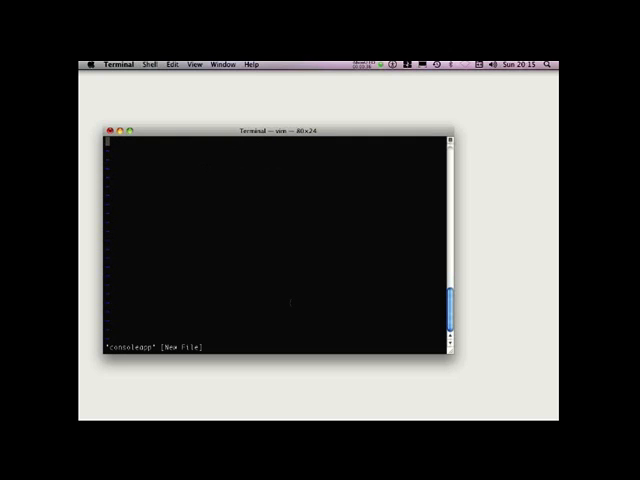
{"action": "key", "text": "i"}
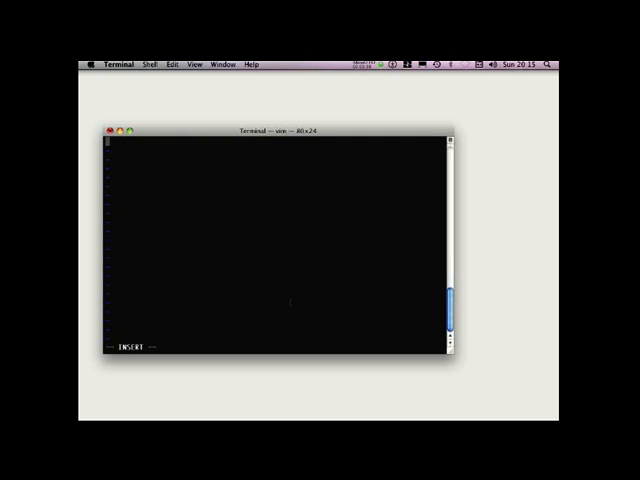
{"action": "mouse_move", "coordinate": [290, 302]}
{"action": "type", "text": "#!"}
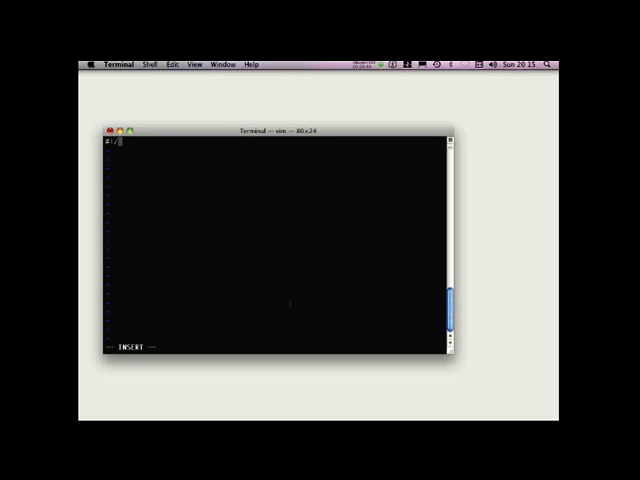
{"action": "type", "text": "bin/sh"}
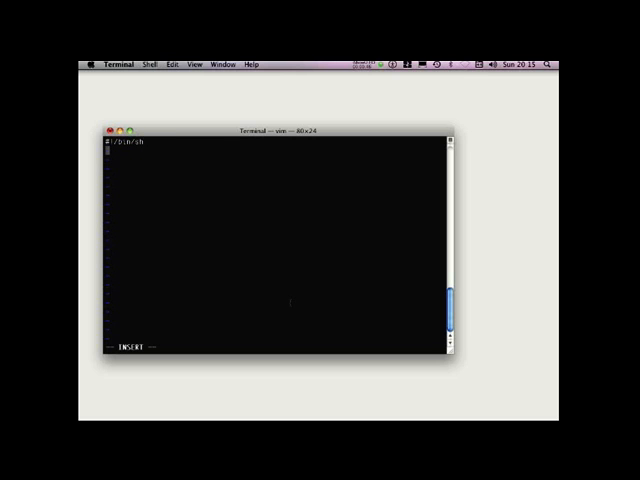
{"action": "type", "text": "mono"}
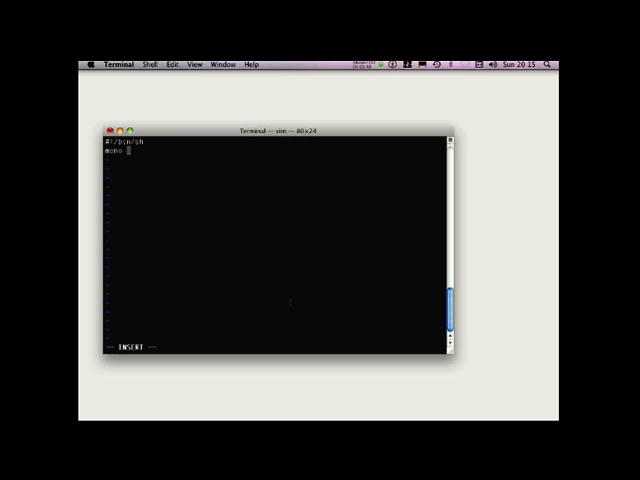
{"action": "type", "text": "ConsoleApp"}
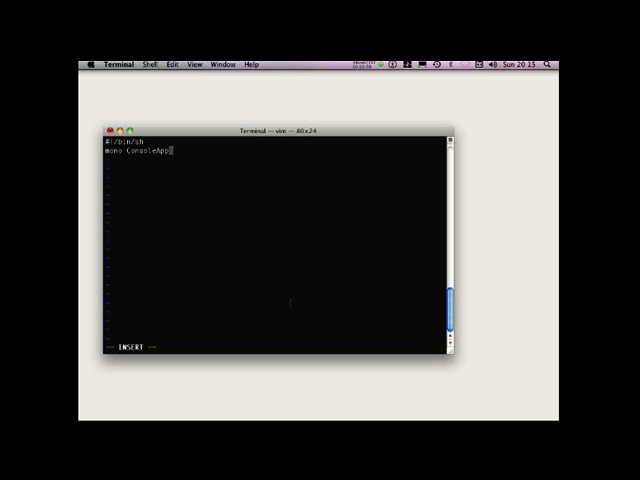
{"action": "type", "text": "lication1.exe"}
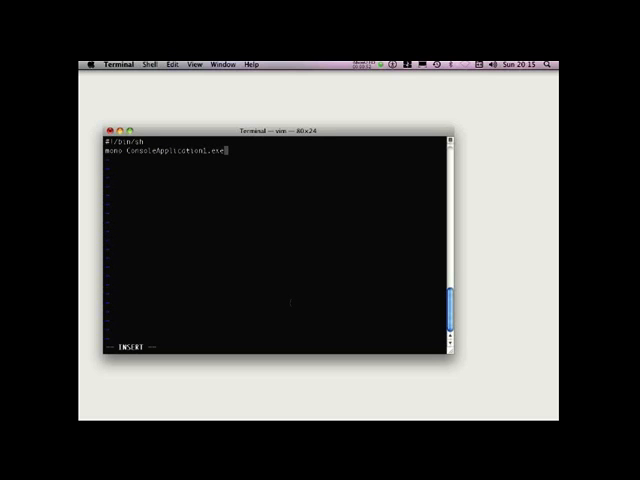
{"action": "key", "text": "Escape"}
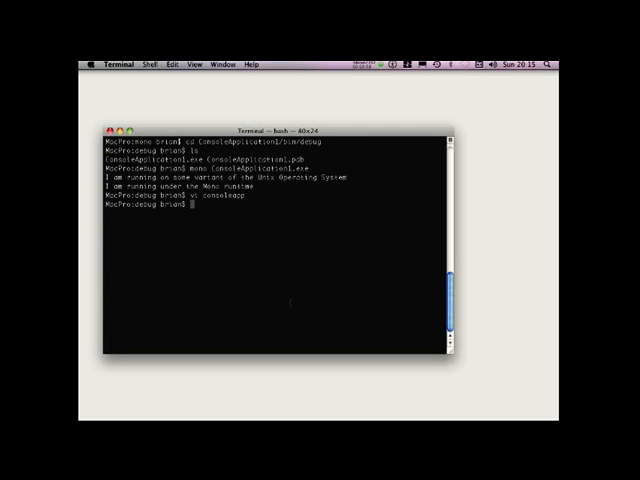
Step: Check file permissions with ls -l and make consoleapp executable with chmod +x
{"action": "key", "text": "Return"}
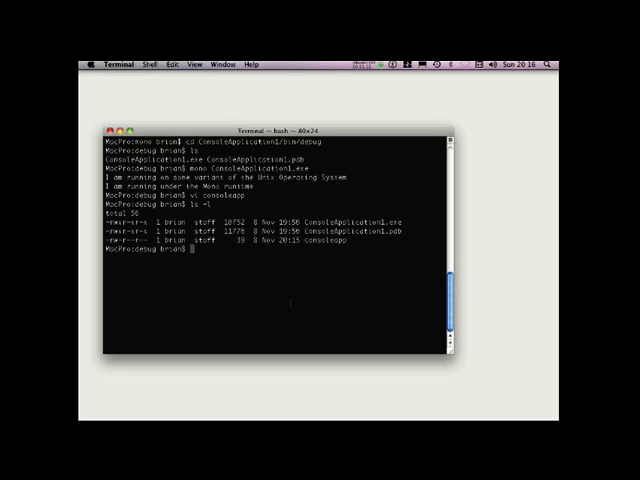
{"action": "type", "text": "ch"}
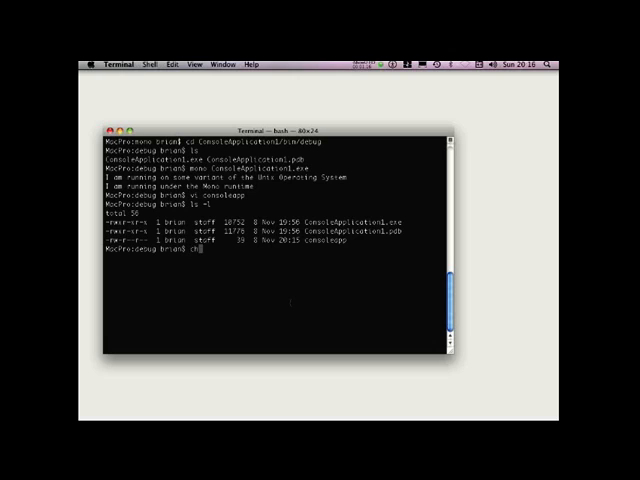
{"action": "type", "text": "mod +x"}
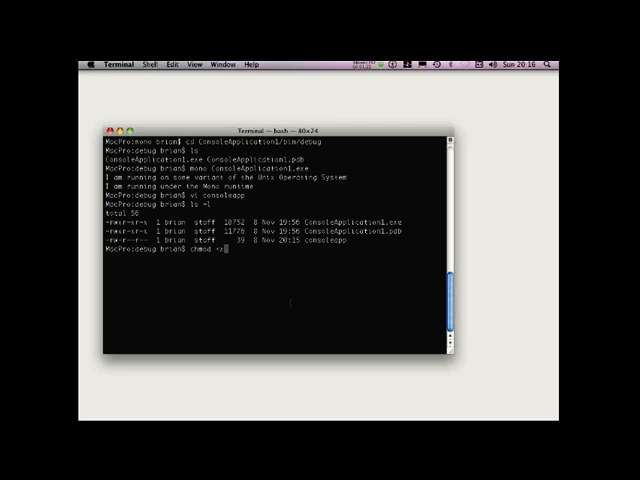
{"action": "type", "text": "consoleapp"}
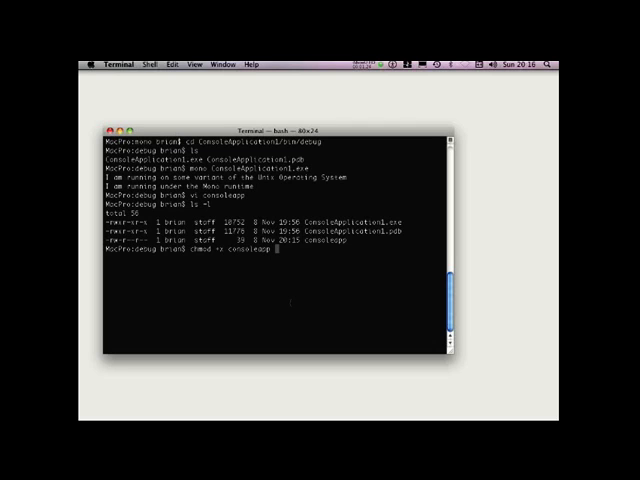
Step: Confirm consoleapp is executable and run ./consoleapp, getting the Unix and Mono messages
{"action": "type", "text": "ls -l"}
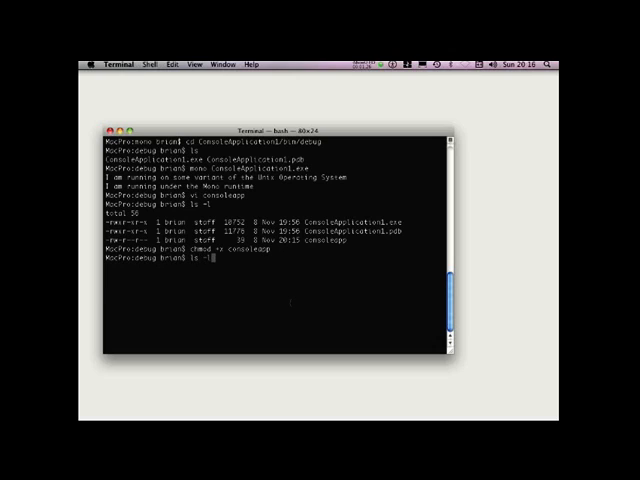
{"action": "key", "text": "Return"}
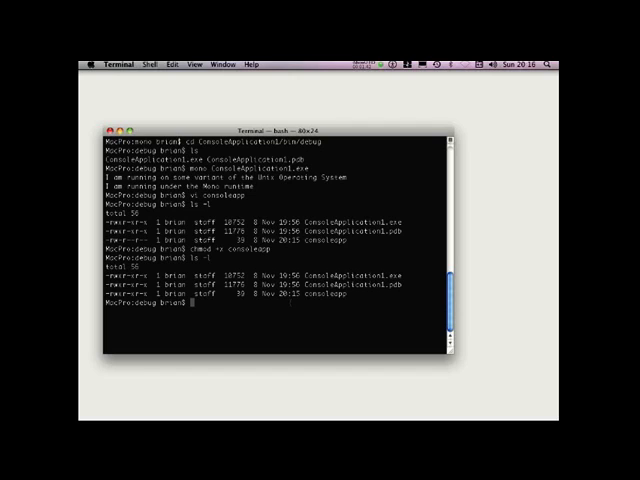
{"action": "type", "text": "./consoleapp"}
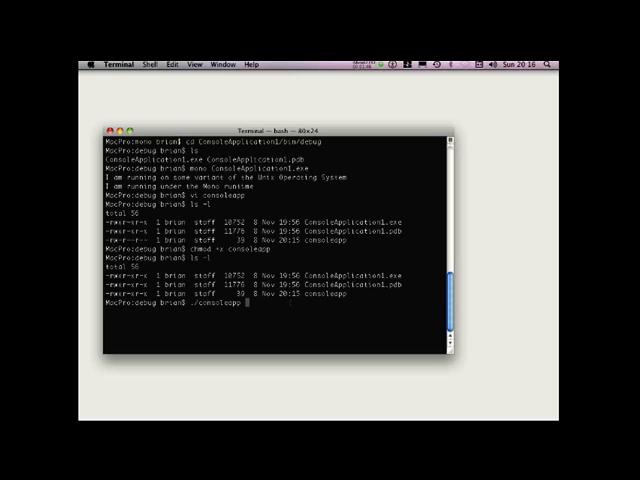
{"action": "key", "text": "Return"}
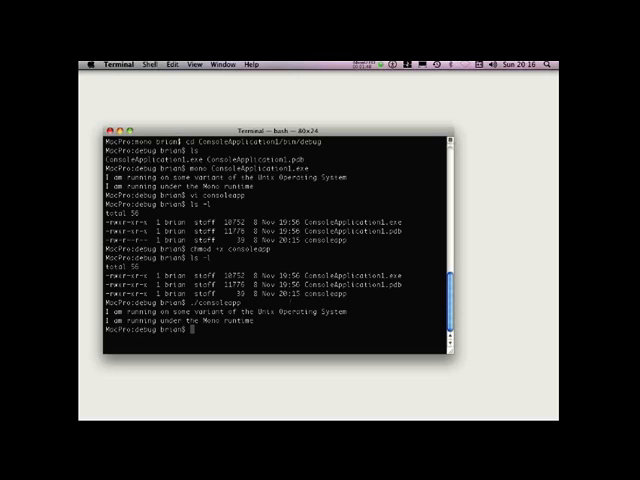